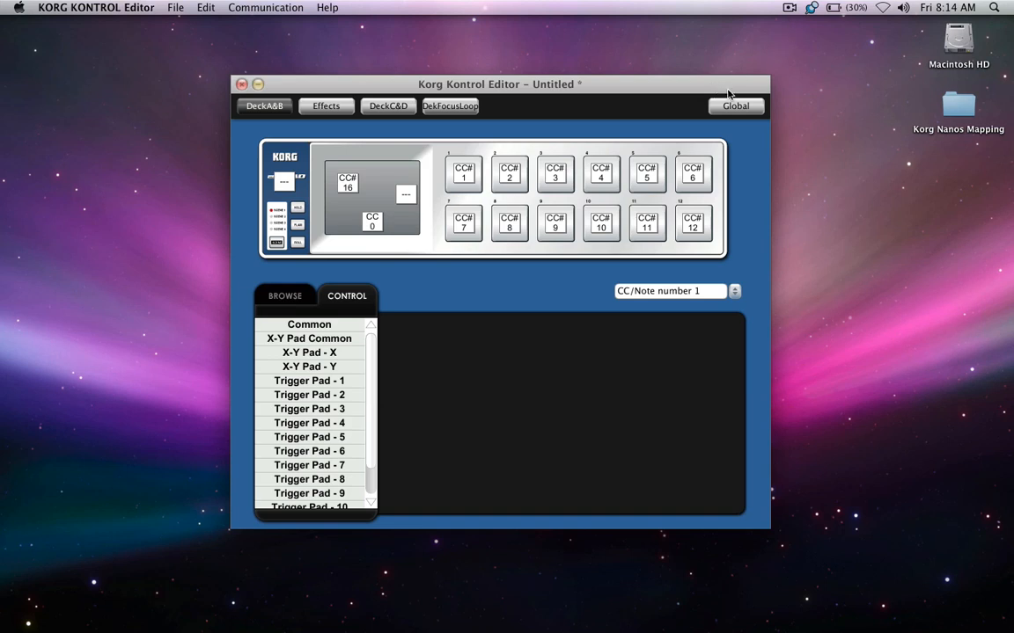
pyautogui.moveTo(968, 109)
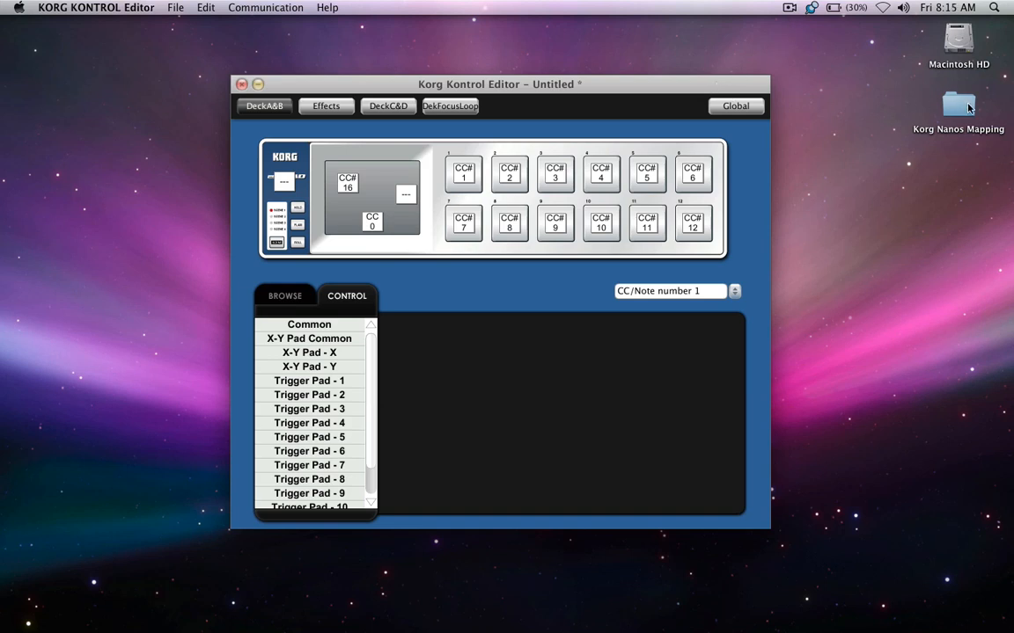
# Step: Load the Traktor CH 2 & Ch 4.nktrl_set scene set from the Korg Nanos Mapping folder
pyautogui.doubleClick(957, 105)
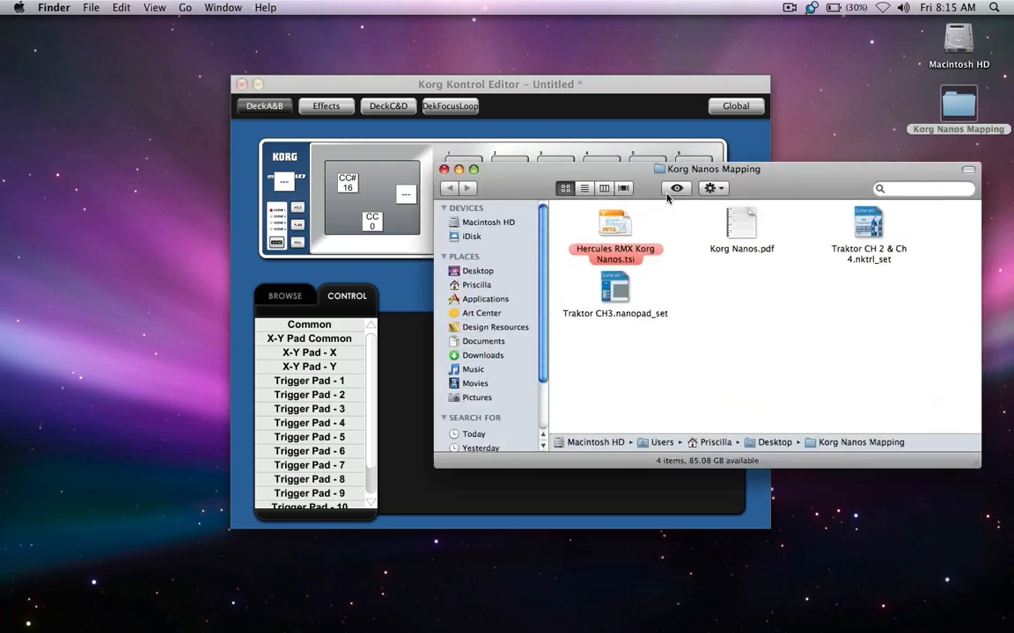
pyautogui.press('cmd+a')
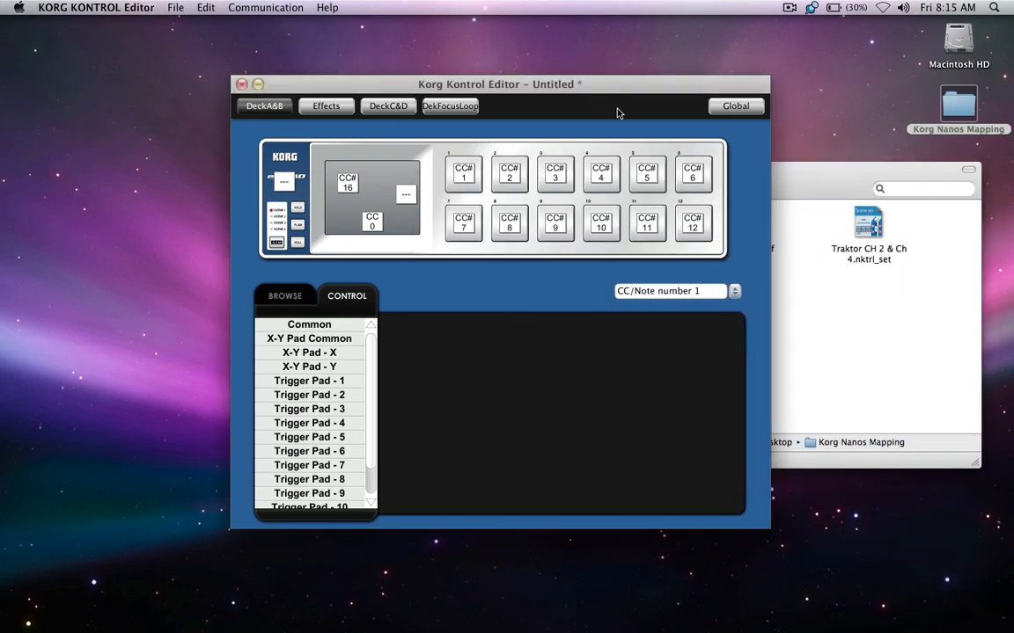
pyautogui.click(264, 7)
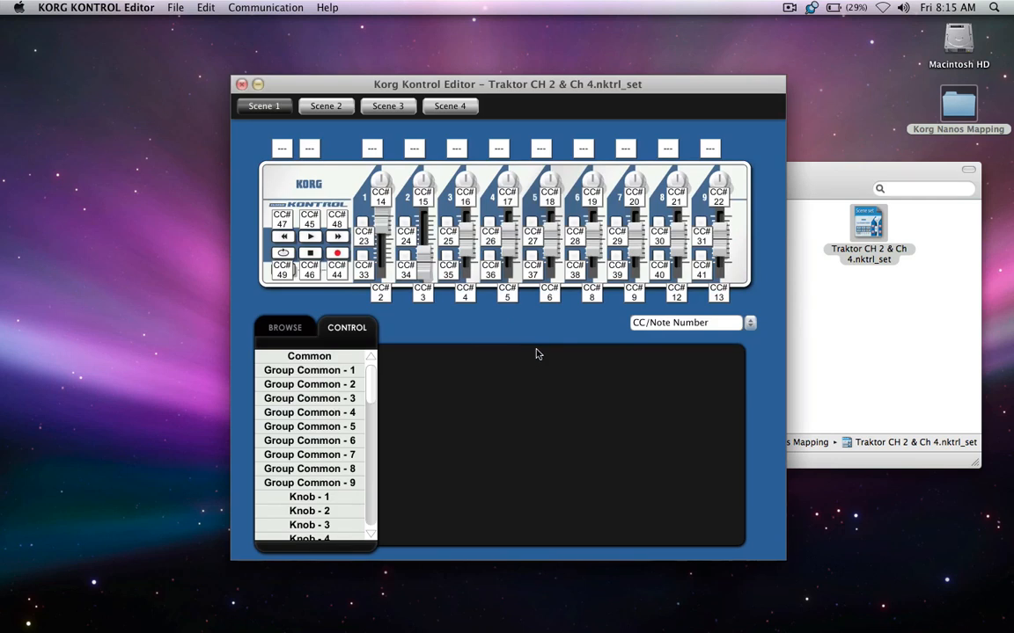
pyautogui.moveTo(271, 20)
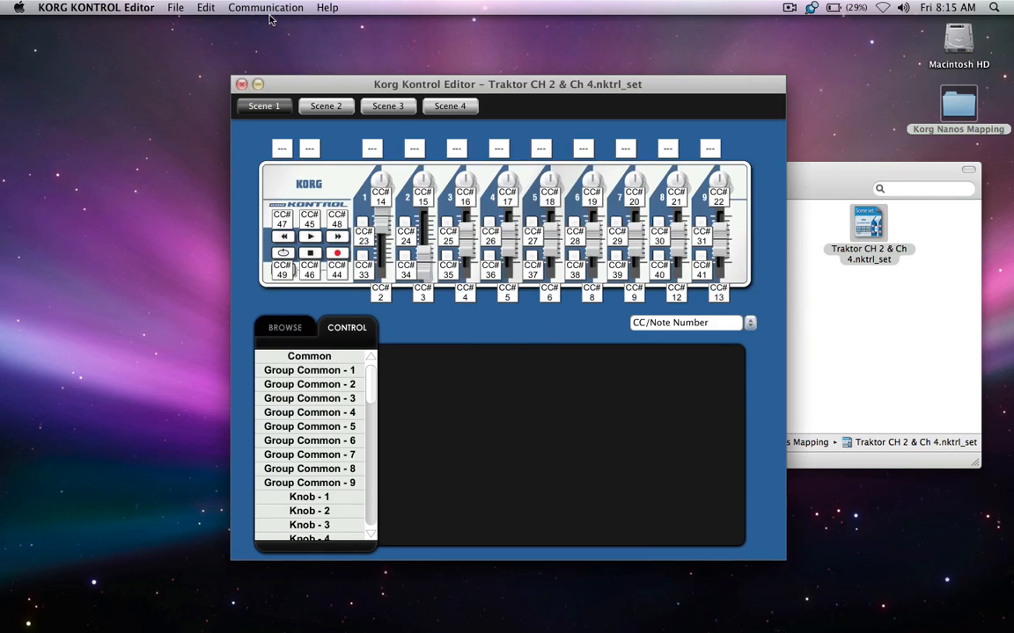
# Step: Write the scene set to the nanoKONTROL via Communication > Write Scene Set, confirming the overwrite
pyautogui.click(264, 7)
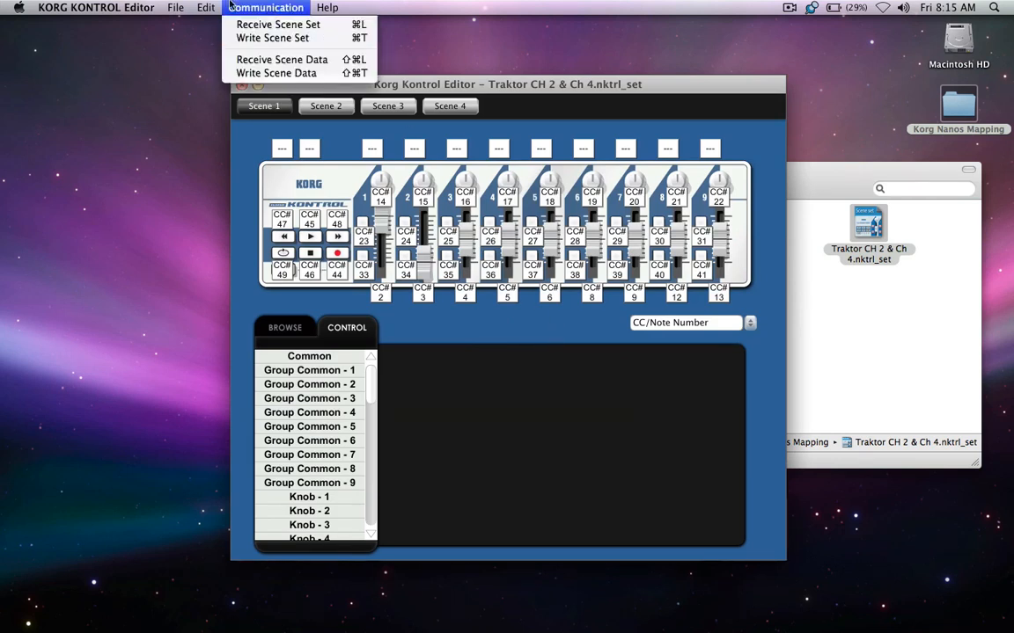
pyautogui.click(273, 37)
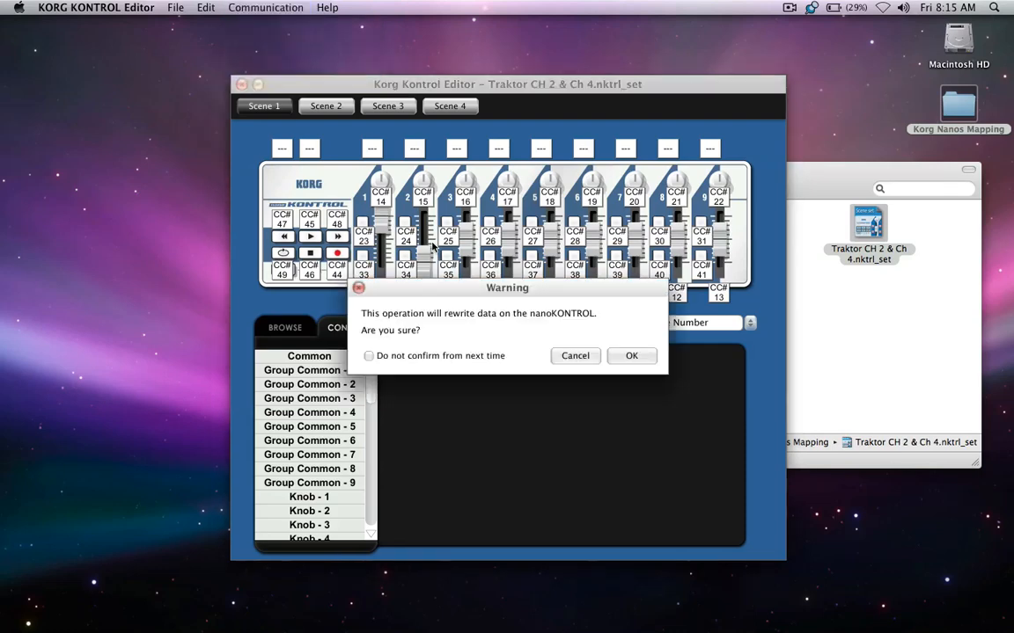
pyautogui.click(630, 355)
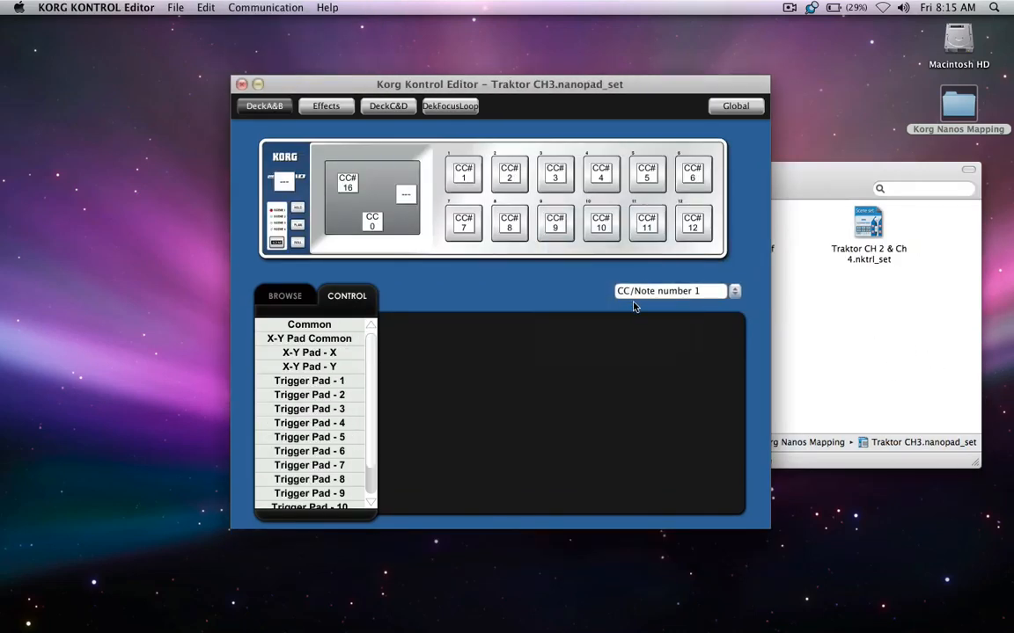
pyautogui.moveTo(624, 320)
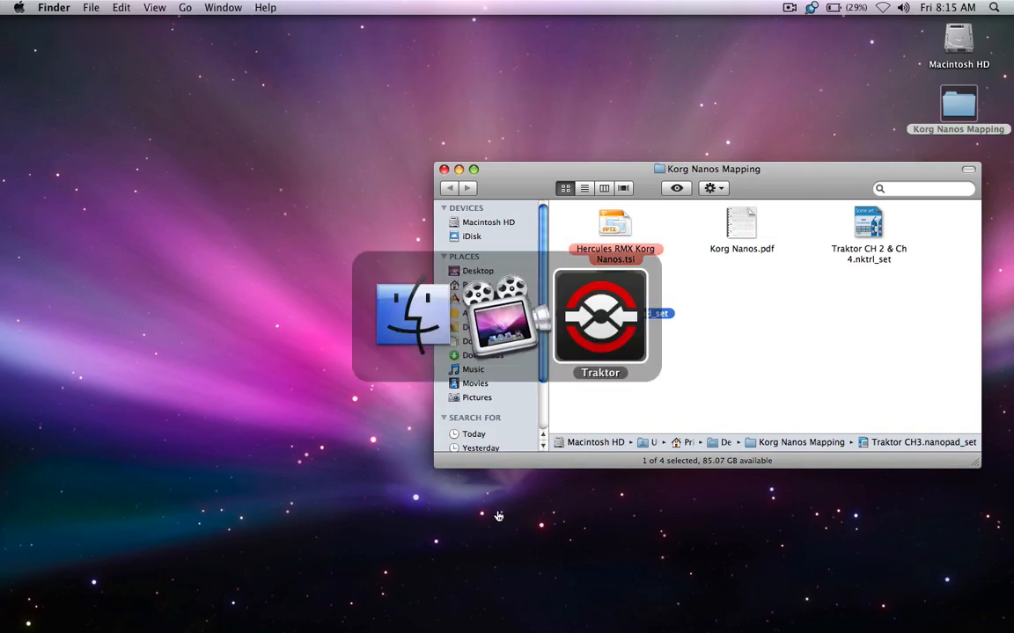
# Step: Import the Nanos .tsi file's Hotkey Settings and MIDI Mapping through Preferences > Import
pyautogui.doubleClick(600, 317)
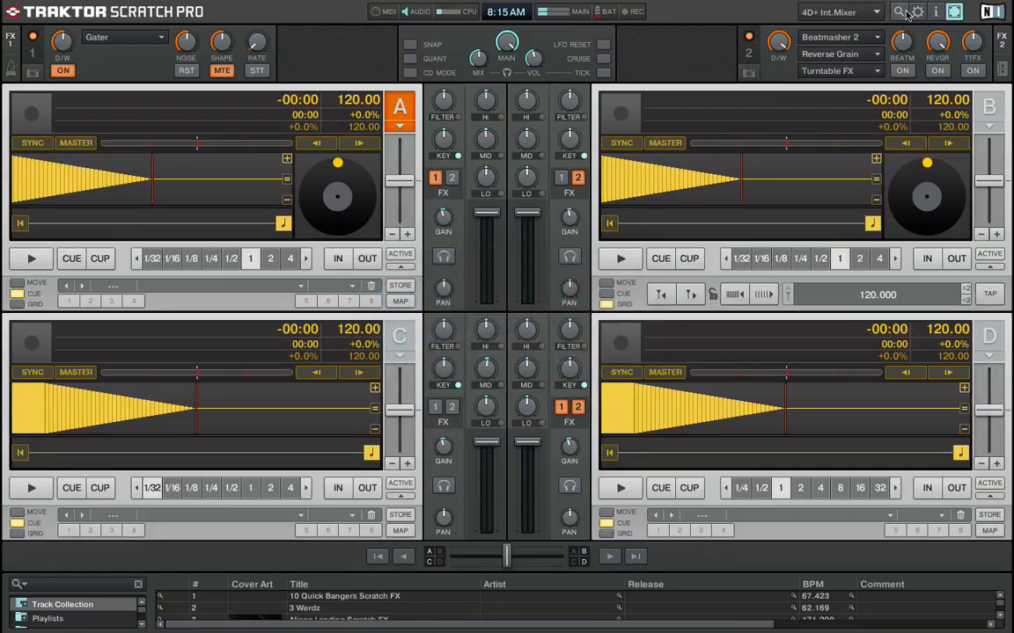
pyautogui.click(917, 10)
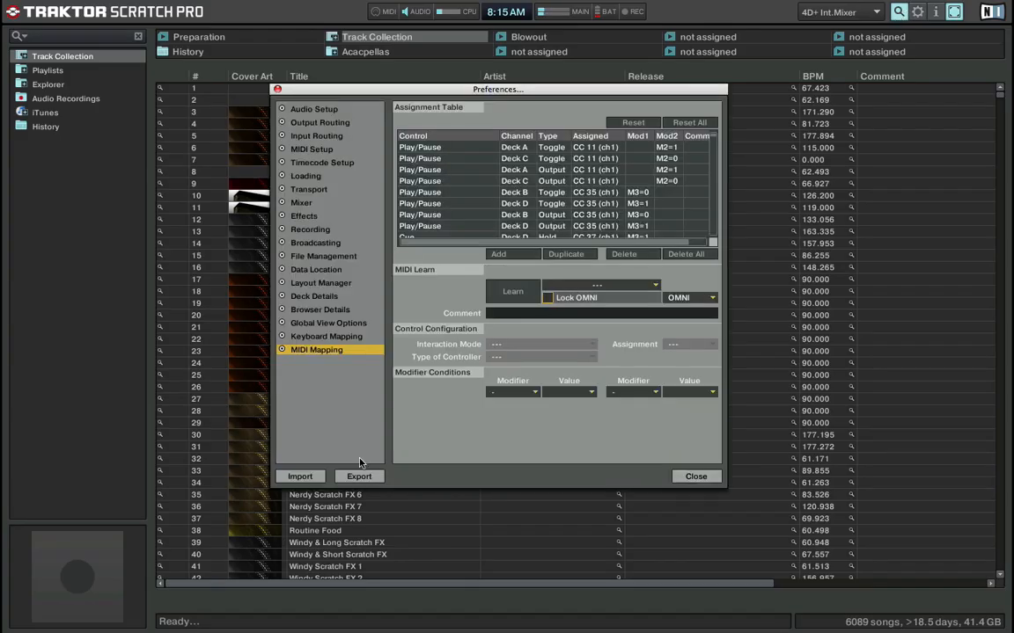
pyautogui.click(299, 475)
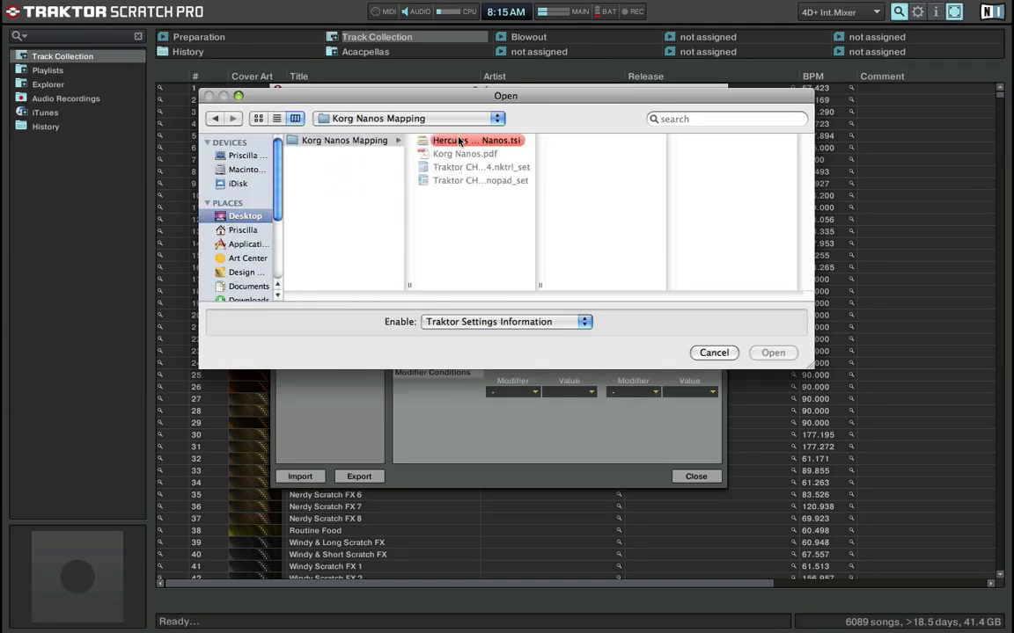
pyautogui.click(773, 352)
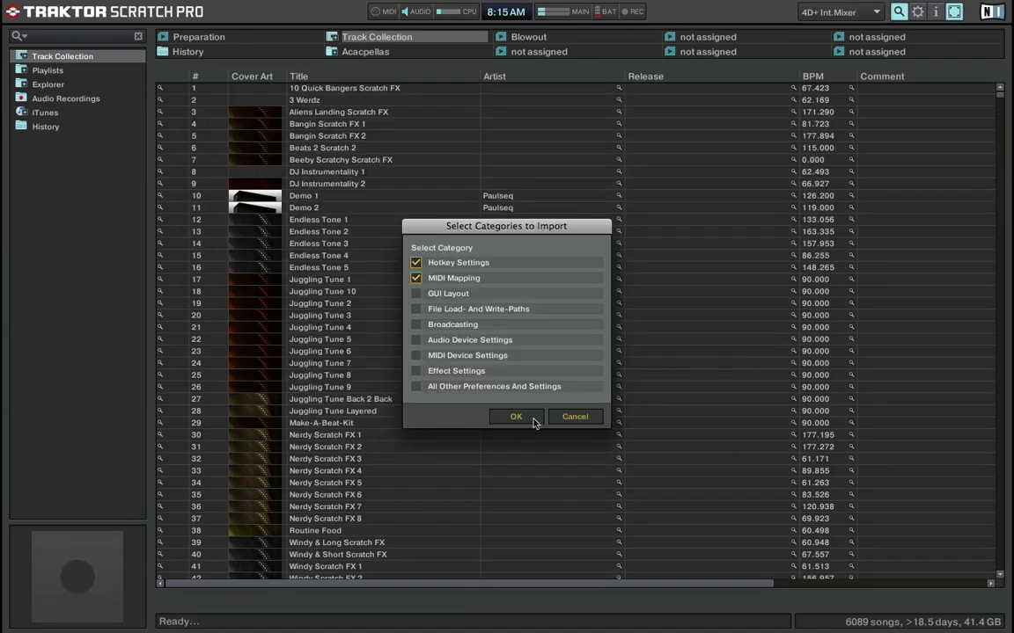
pyautogui.click(516, 415)
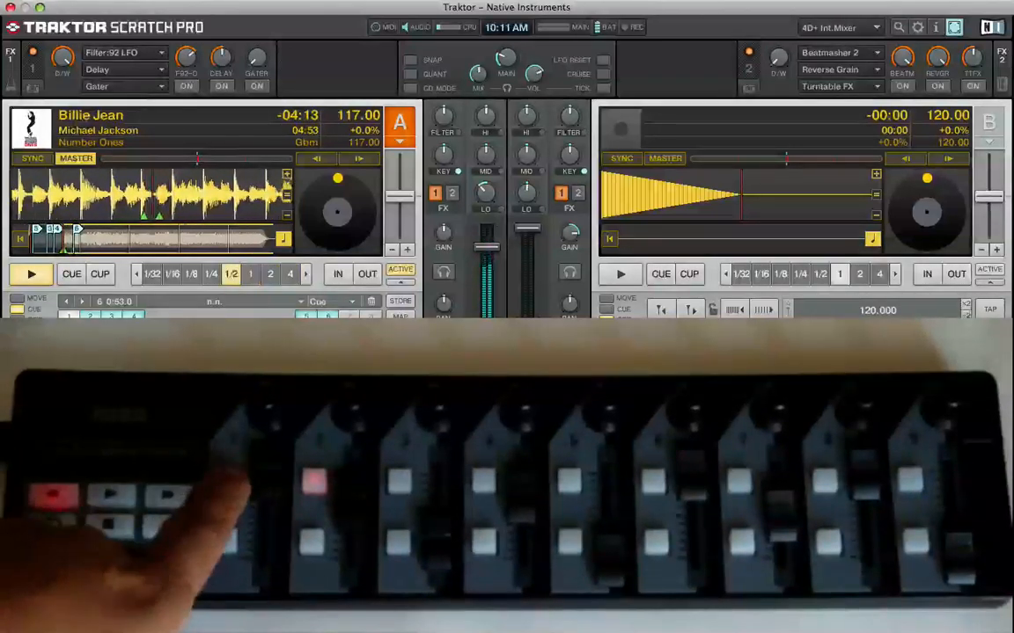
# Step: Play Billie Jean on deck A and adjust mixer levels and FX from the nanoKONTROL
pyautogui.click(211, 274)
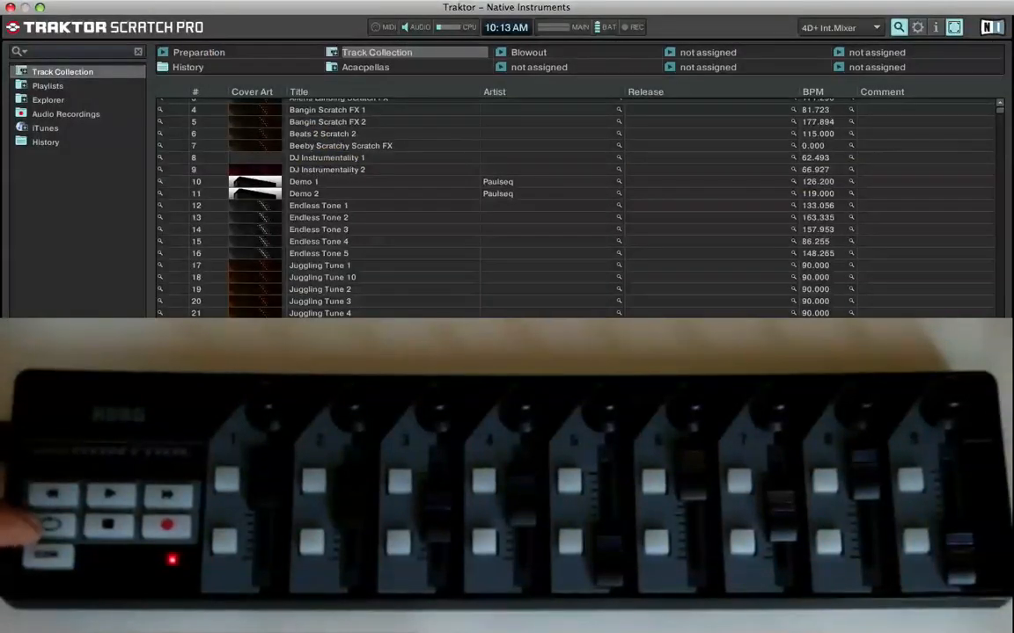
# Step: Move the Track Collection selection down to Beats 2 Scratch 2 with the nanoKONTROL track buttons
pyautogui.click(80, 51)
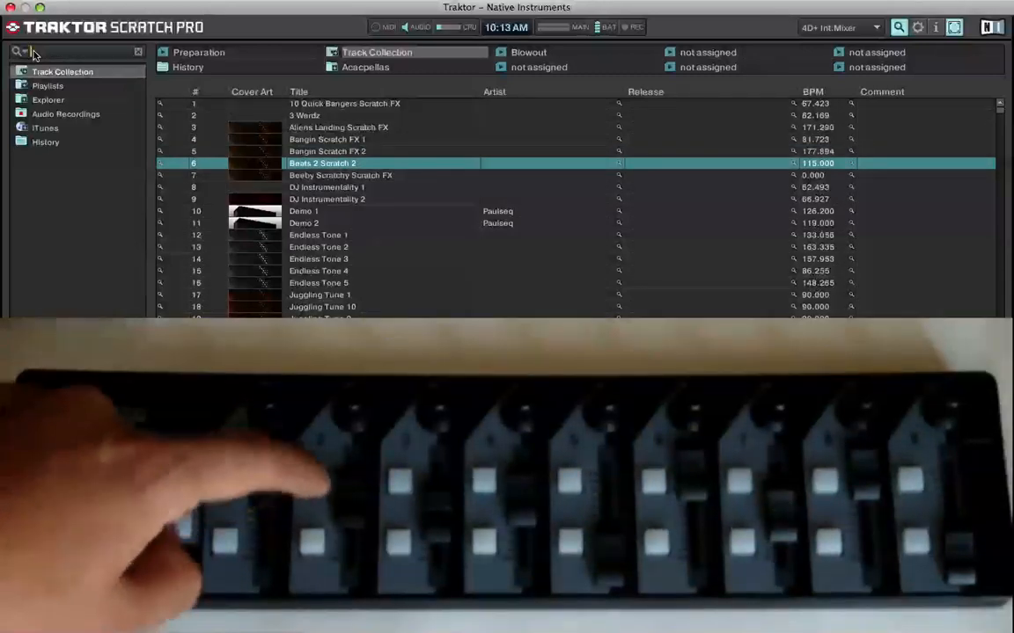
# Step: Browse into the iTunes node, expand it and list the Library playlist's tracks
pyautogui.click(46, 127)
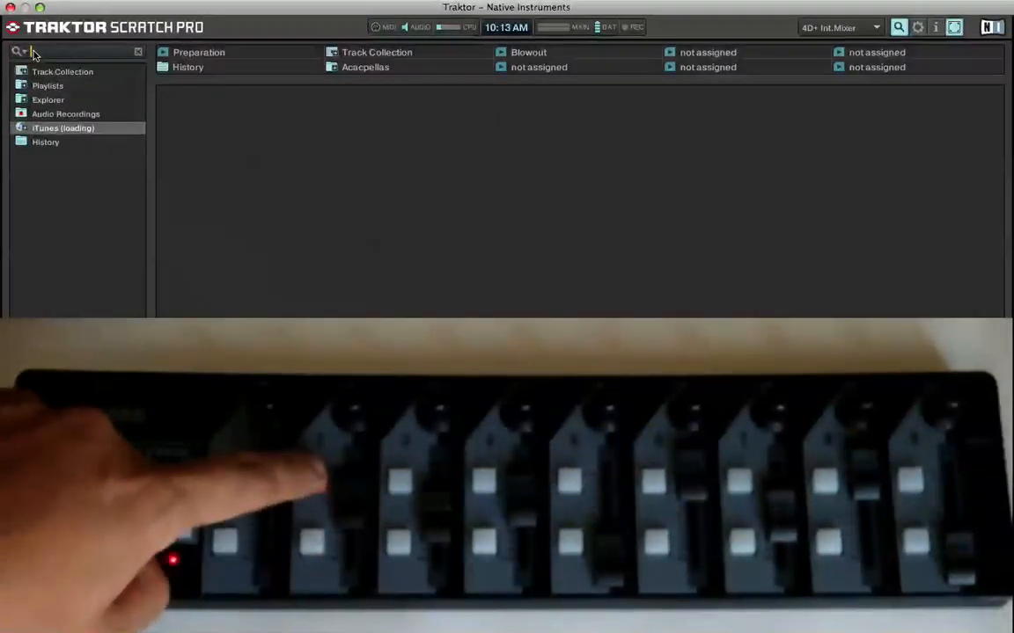
pyautogui.click(62, 70)
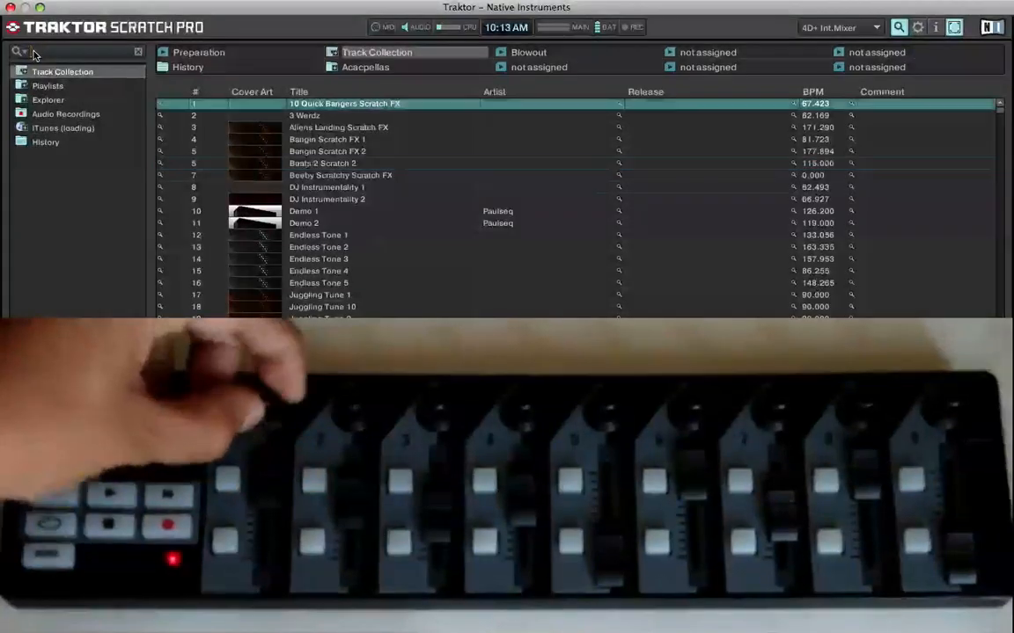
pyautogui.scroll(-3)
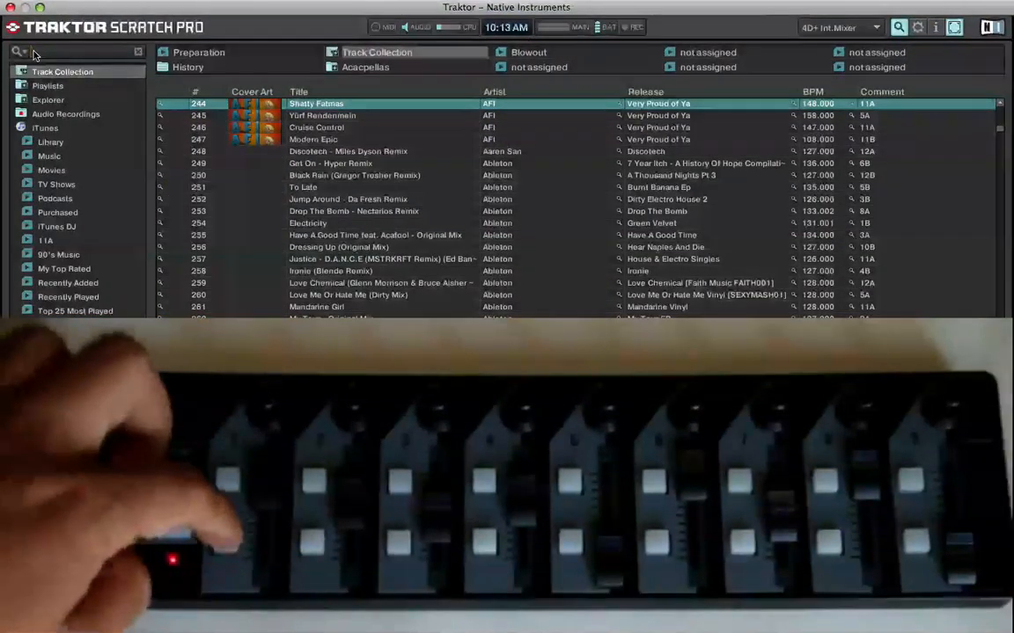
pyautogui.click(302, 186)
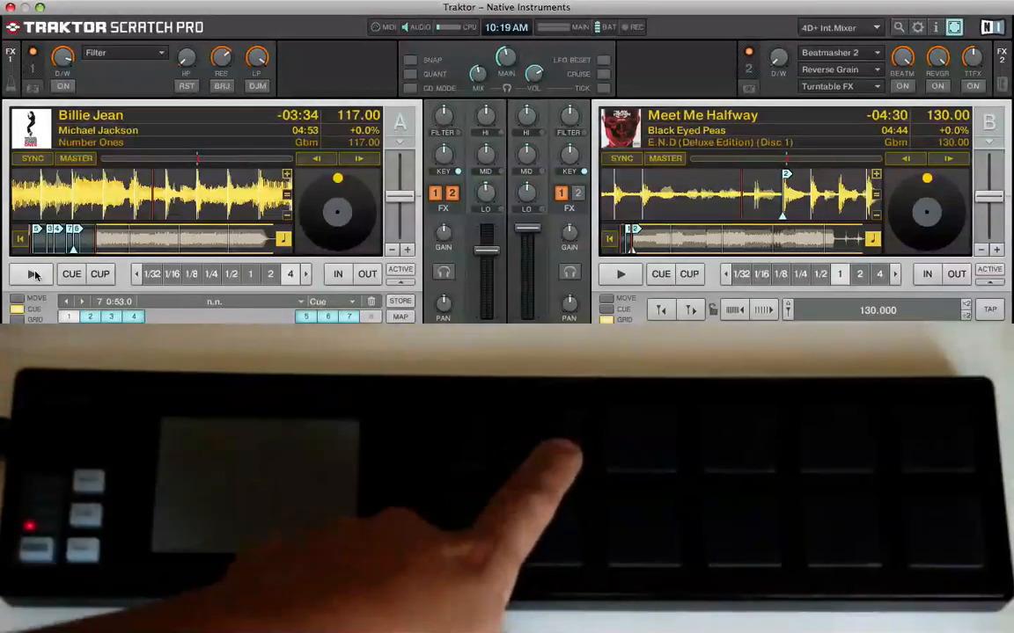
# Step: Focus deck A, play Billie Jean and engage the 1/2 loop roll from the nanoPAD pads
pyautogui.click(399, 123)
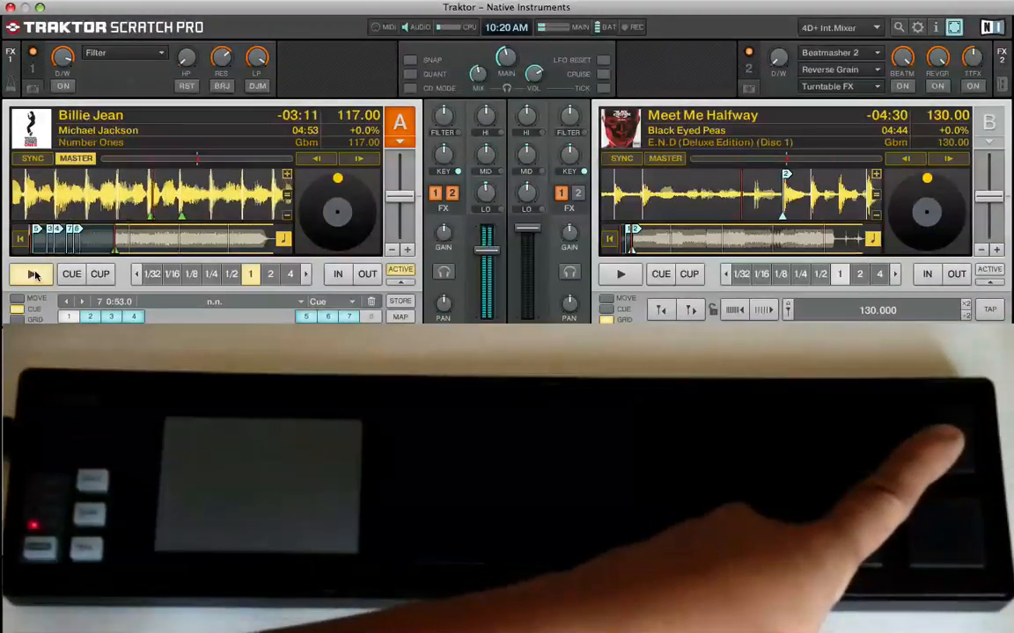
pyautogui.click(230, 274)
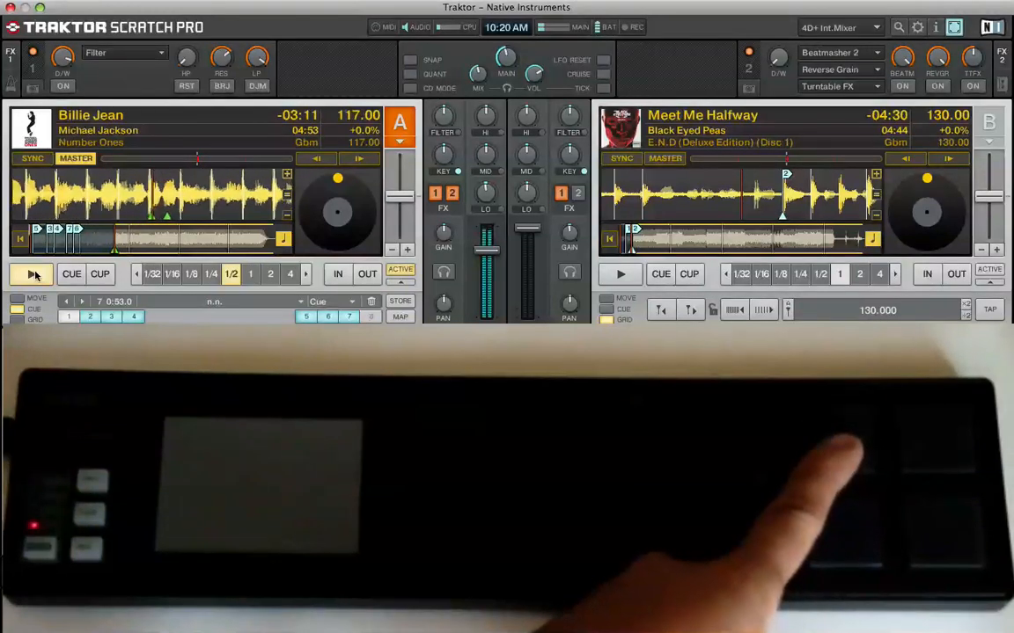